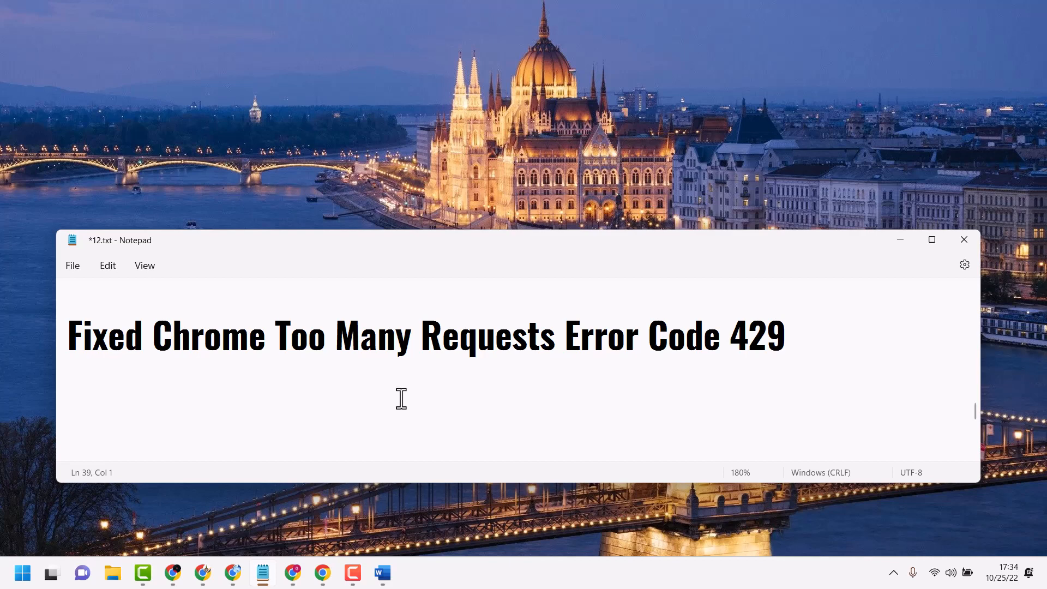
Step: Bring up Chrome's main menu over the new tab page
click(69, 386)
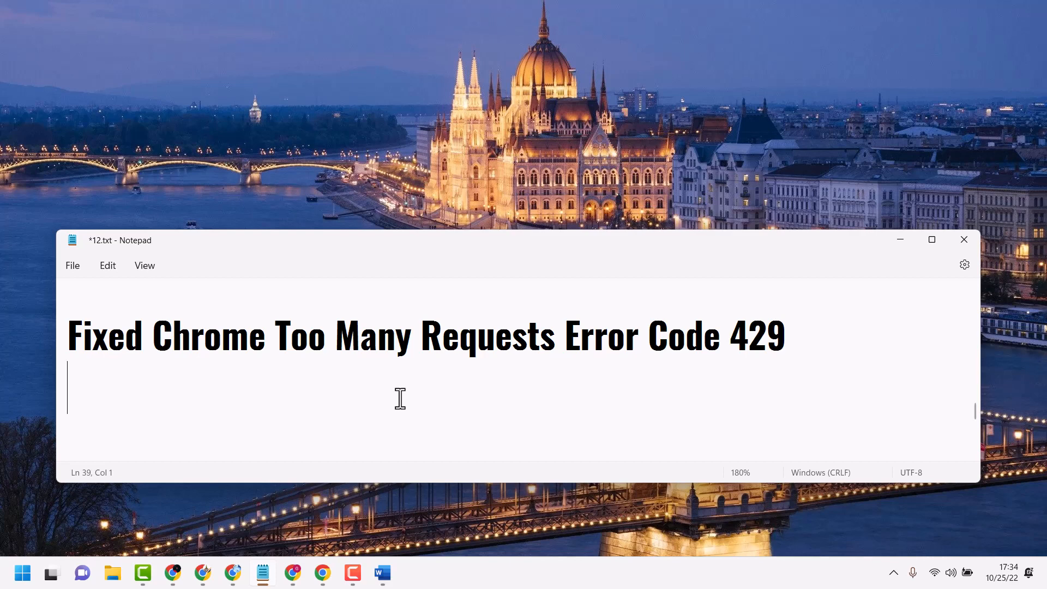
mouse_move(562, 416)
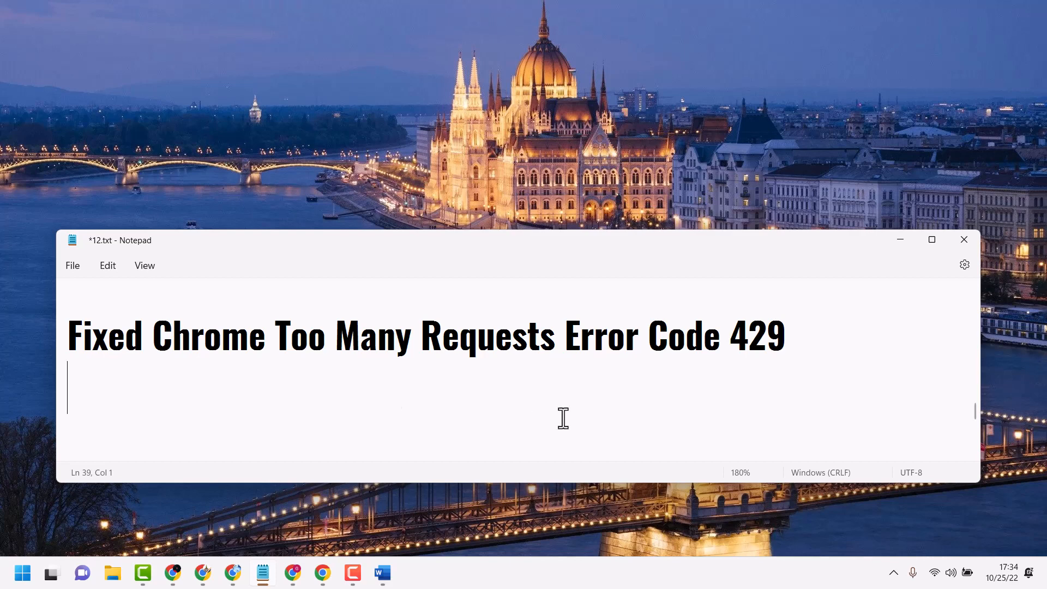
mouse_move(430, 426)
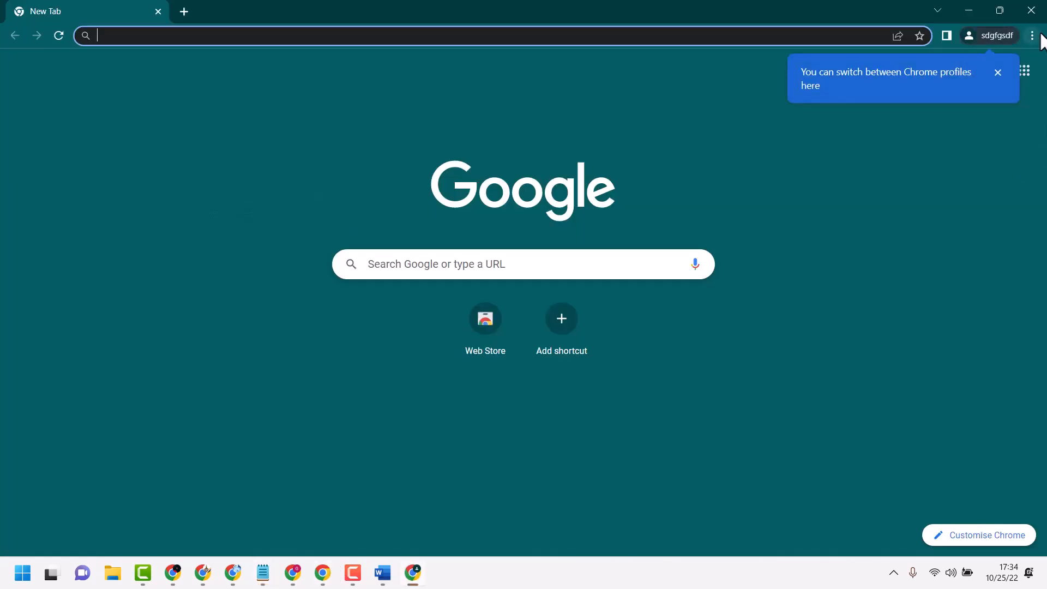
click(1033, 35)
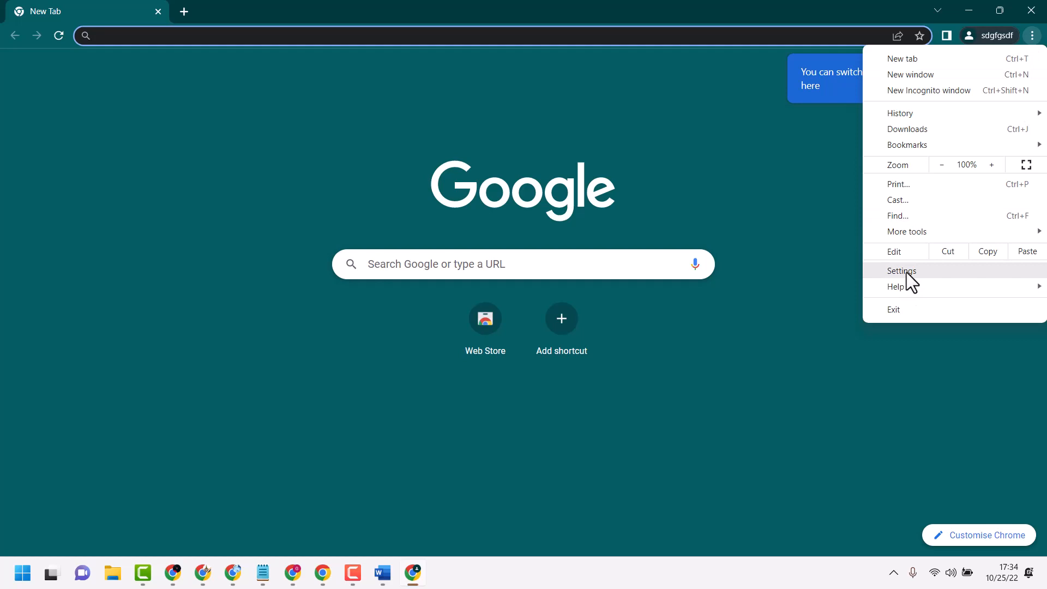
mouse_move(907, 231)
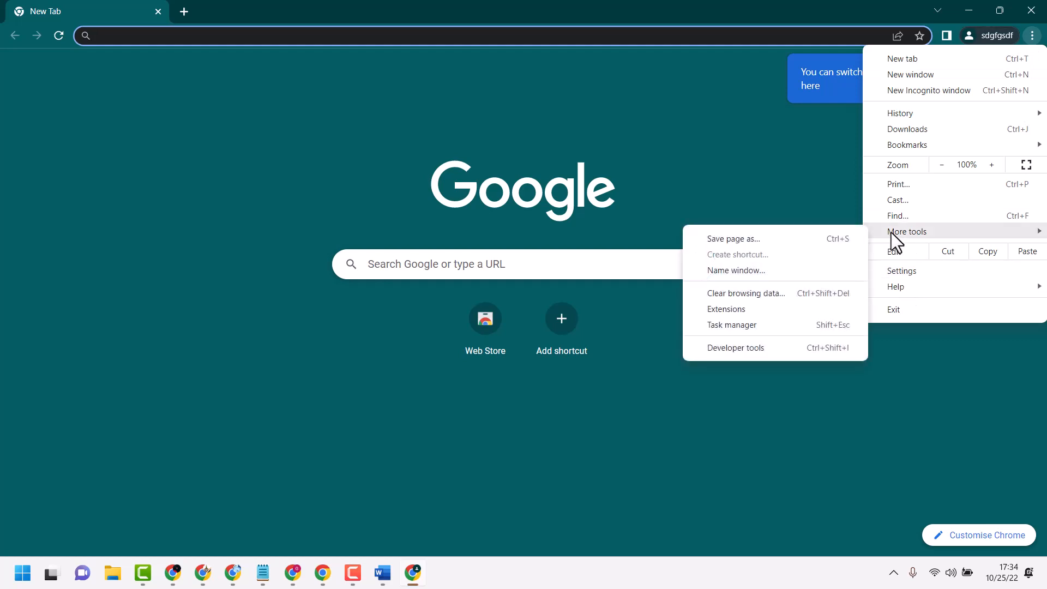
mouse_move(886, 239)
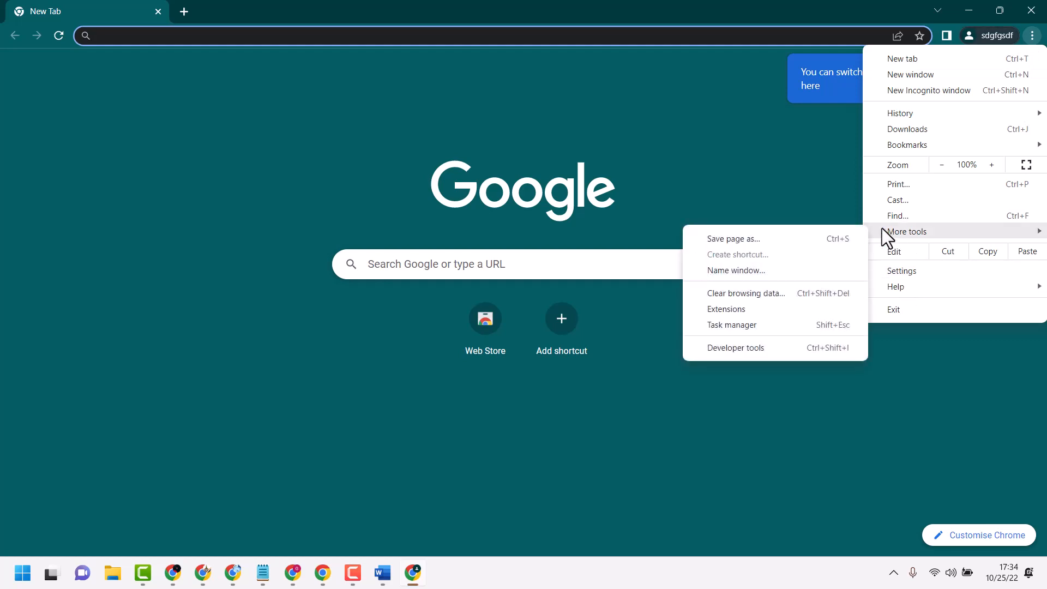
mouse_move(745, 302)
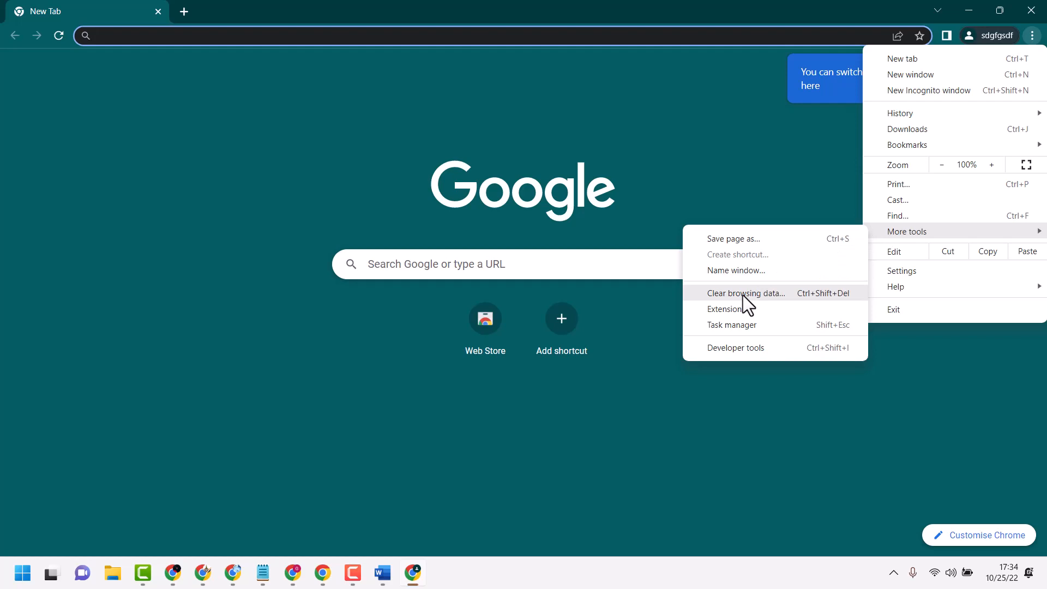
Step: Clear all-time history, cookies and cached files via the Advanced clear browsing data list
click(746, 292)
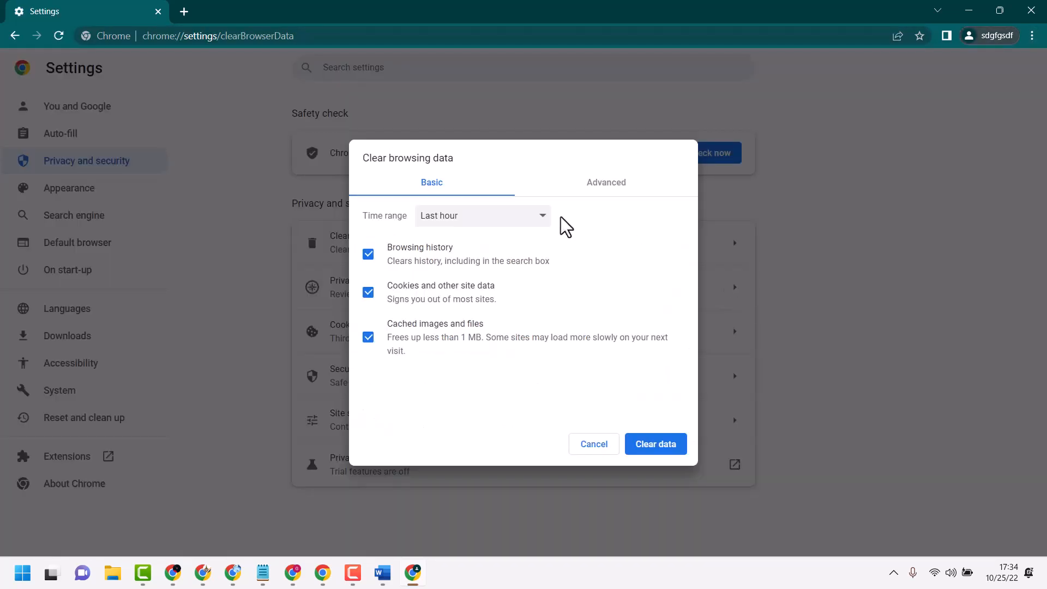
click(481, 215)
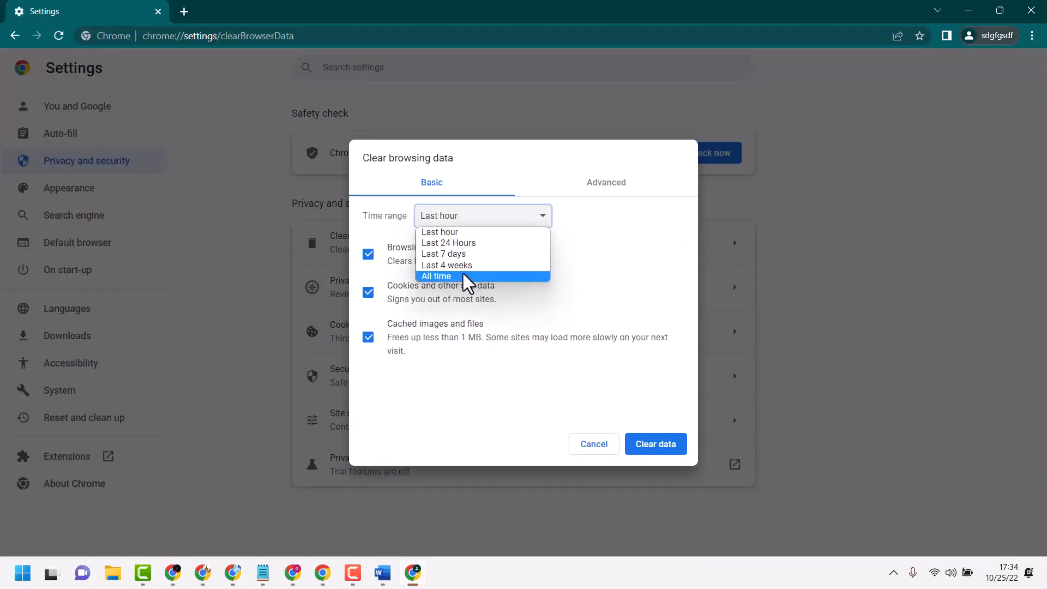
click(435, 276)
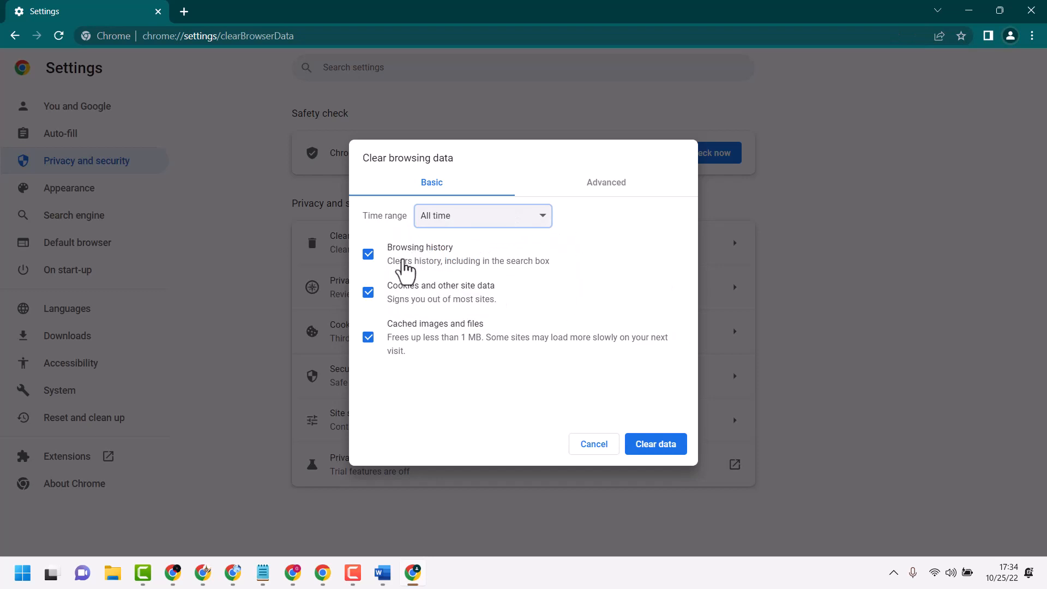
mouse_move(405, 305)
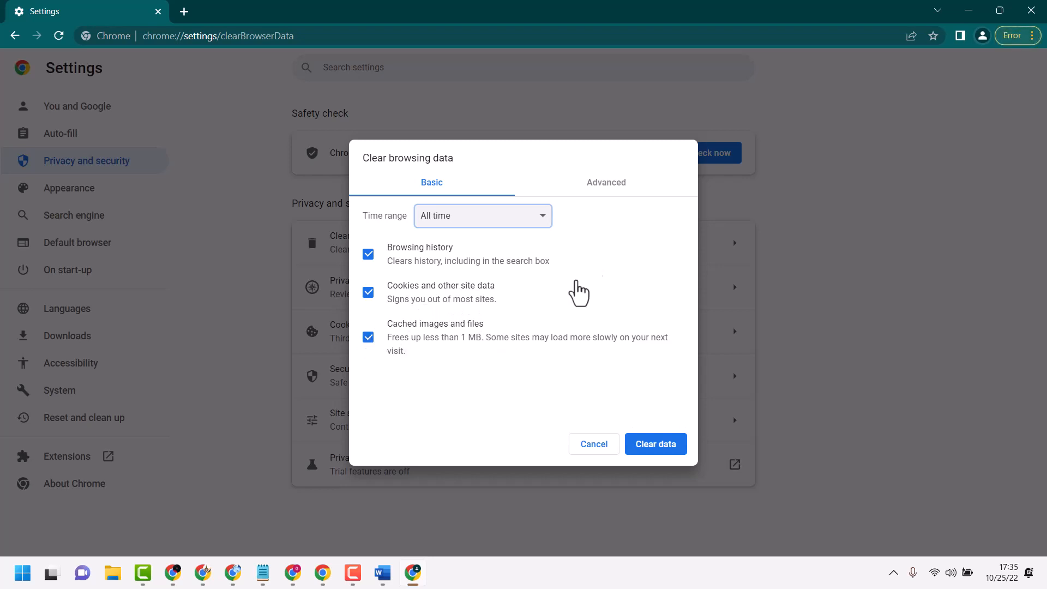
click(605, 182)
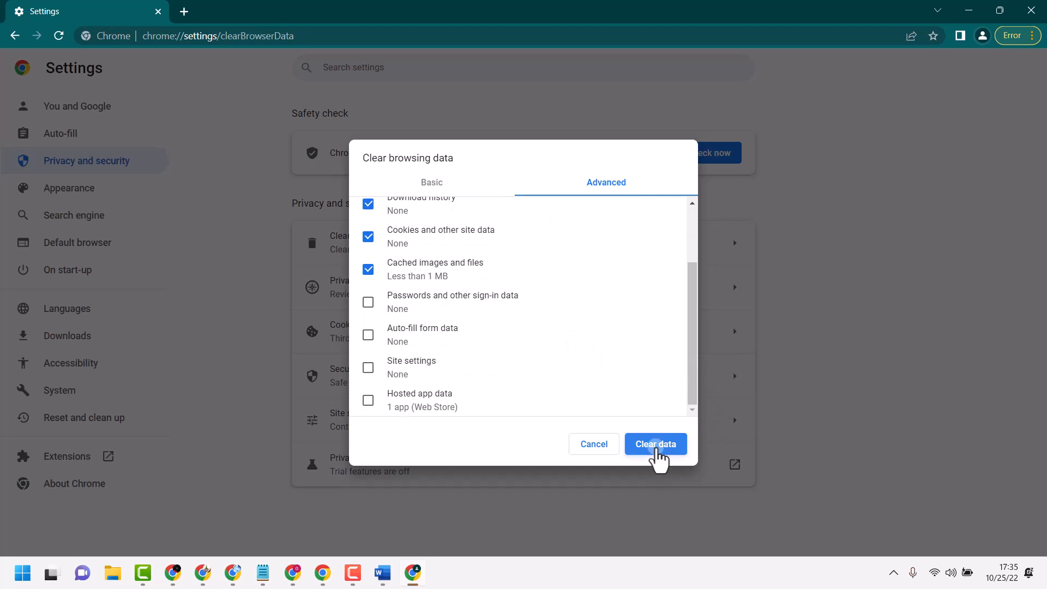
click(655, 444)
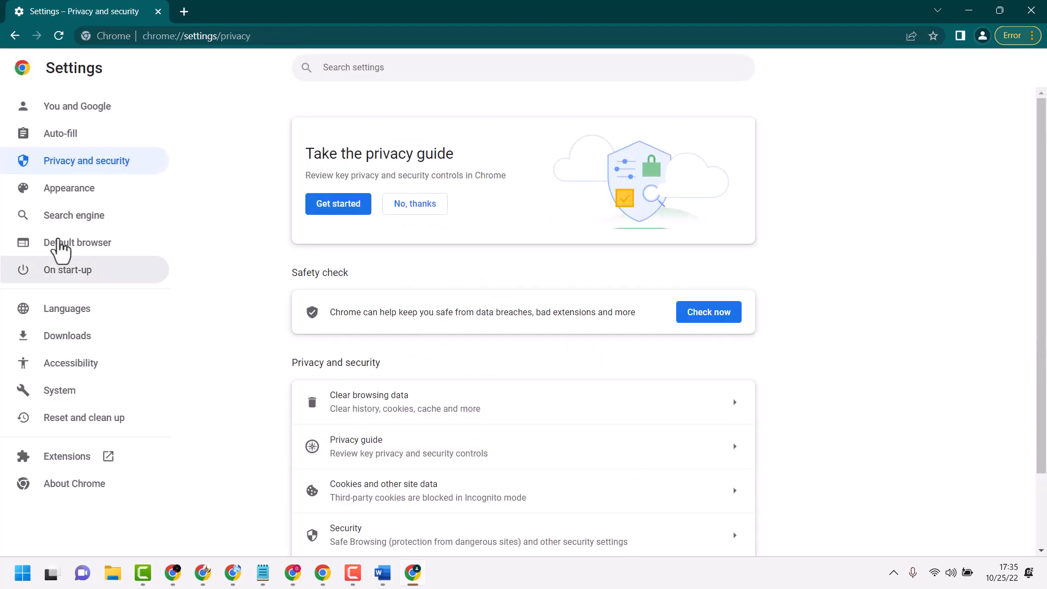
mouse_move(229, 365)
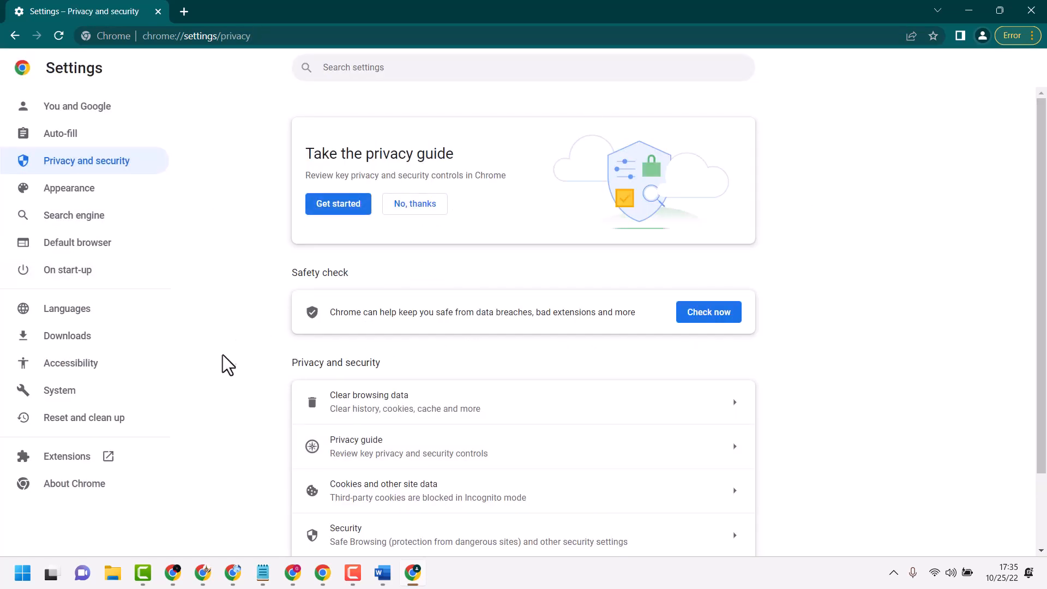
Step: Restore Chrome's settings to their original defaults from Reset and clean up
scroll(down, 3)
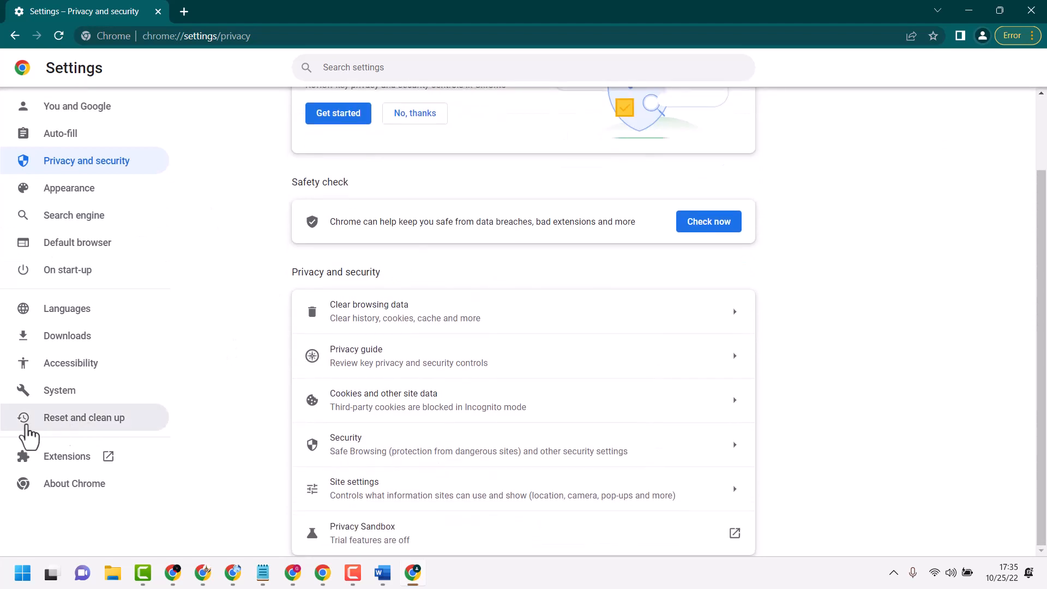
click(84, 418)
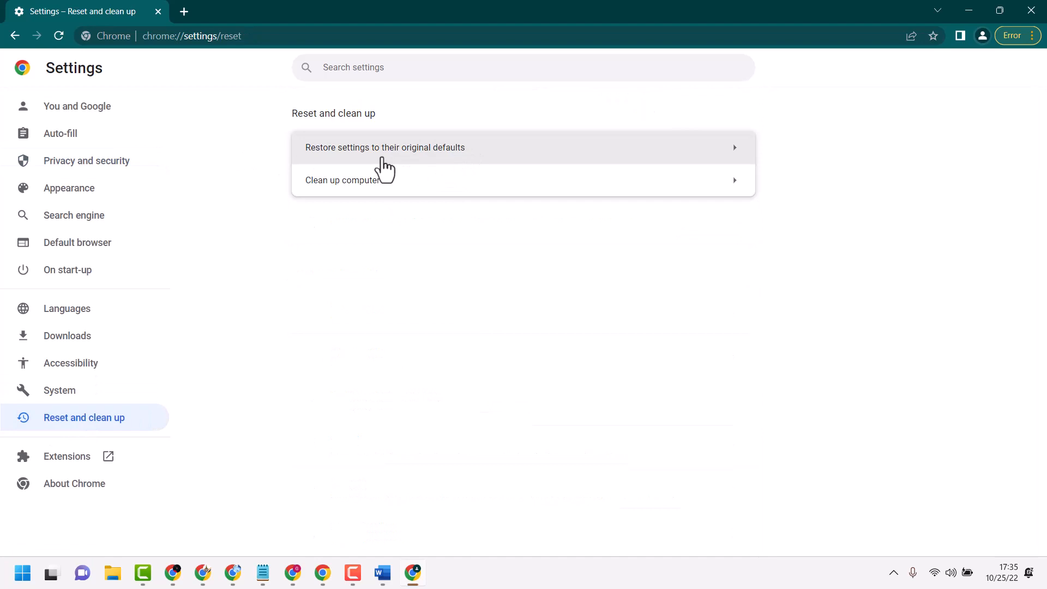
mouse_move(358, 160)
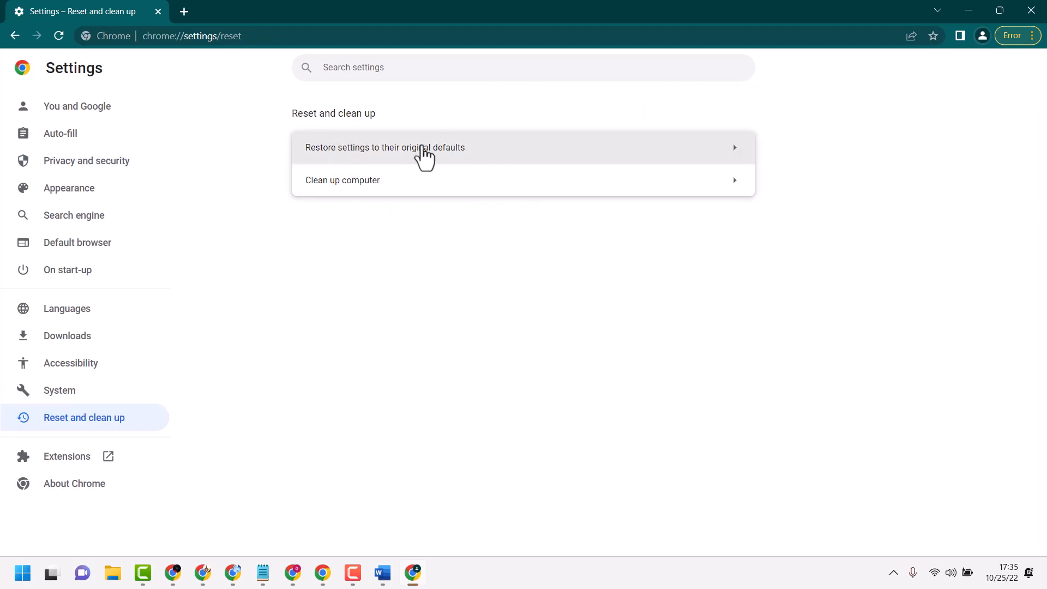
click(385, 147)
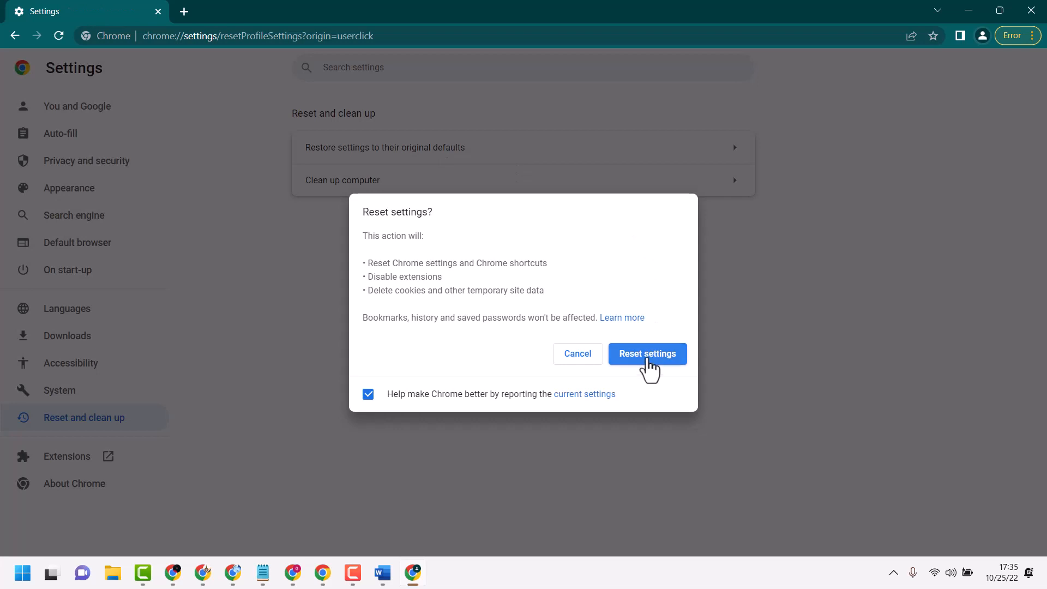
click(647, 354)
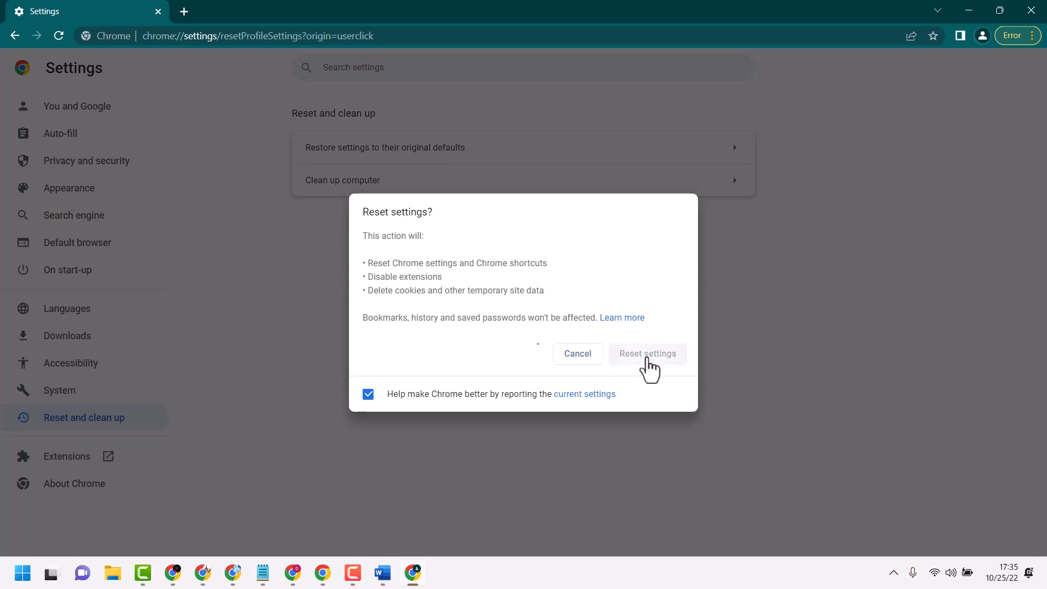
click(647, 353)
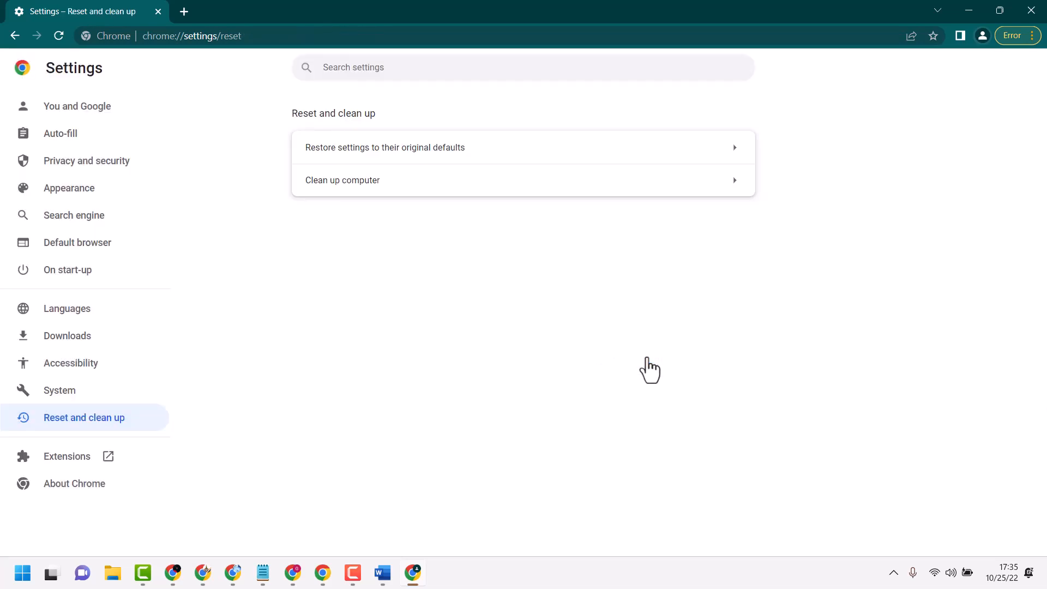
mouse_move(347, 216)
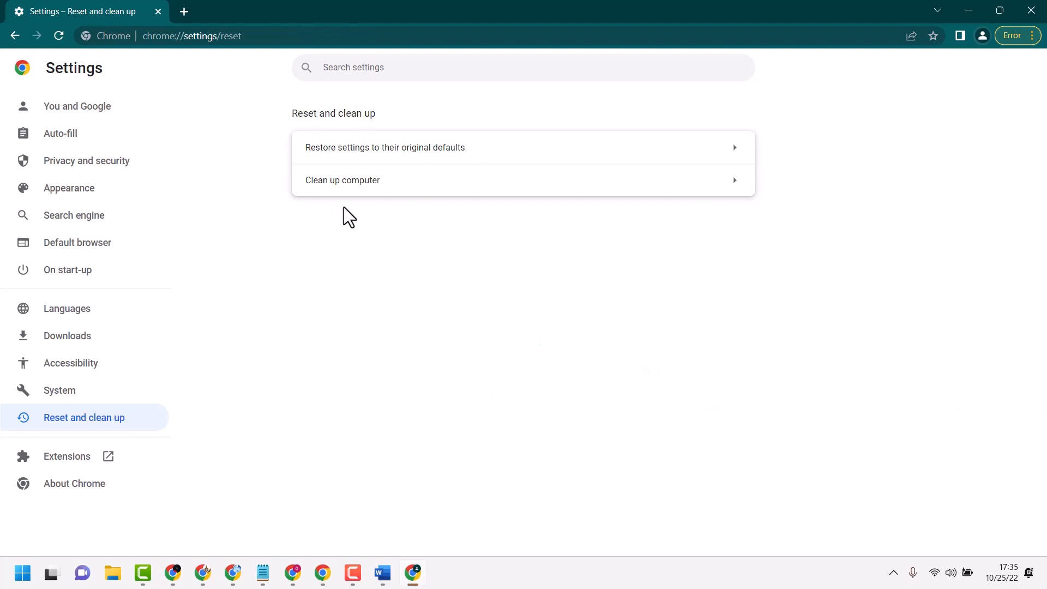
Step: Start the Clean up computer scan for harmful software
click(341, 180)
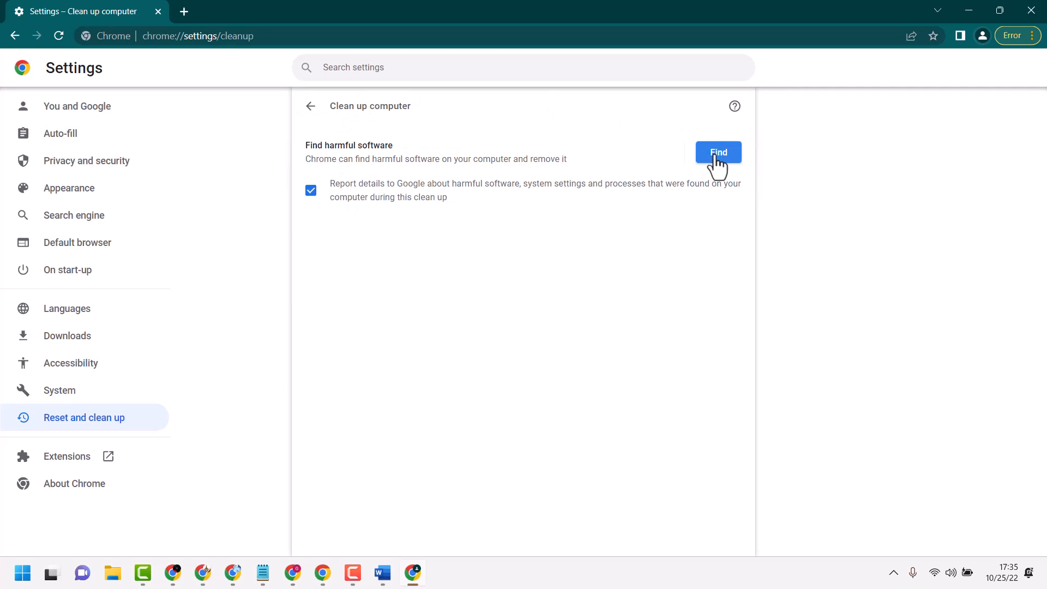
click(717, 153)
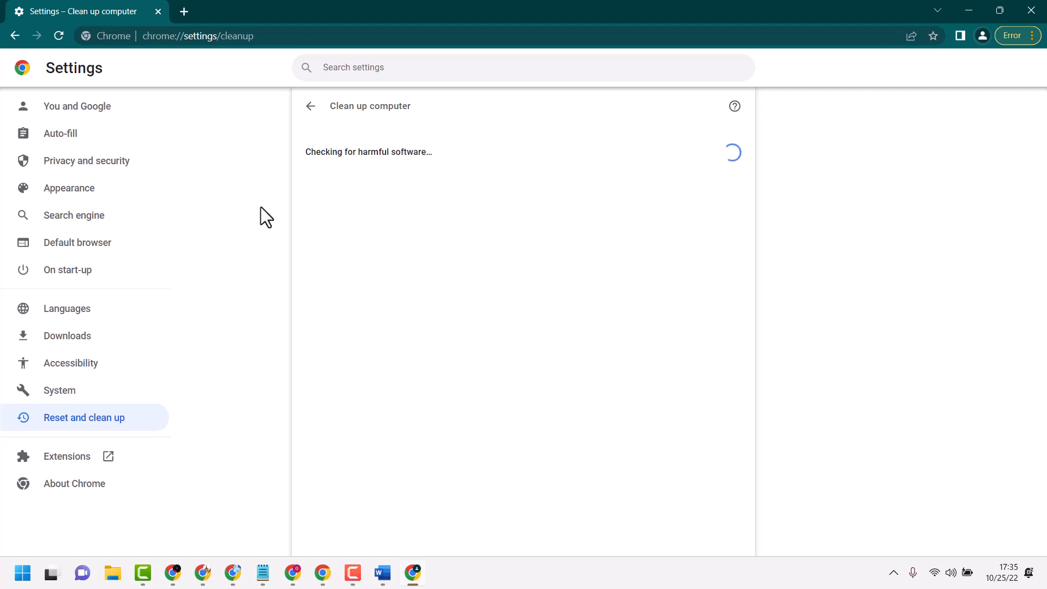
mouse_move(415, 179)
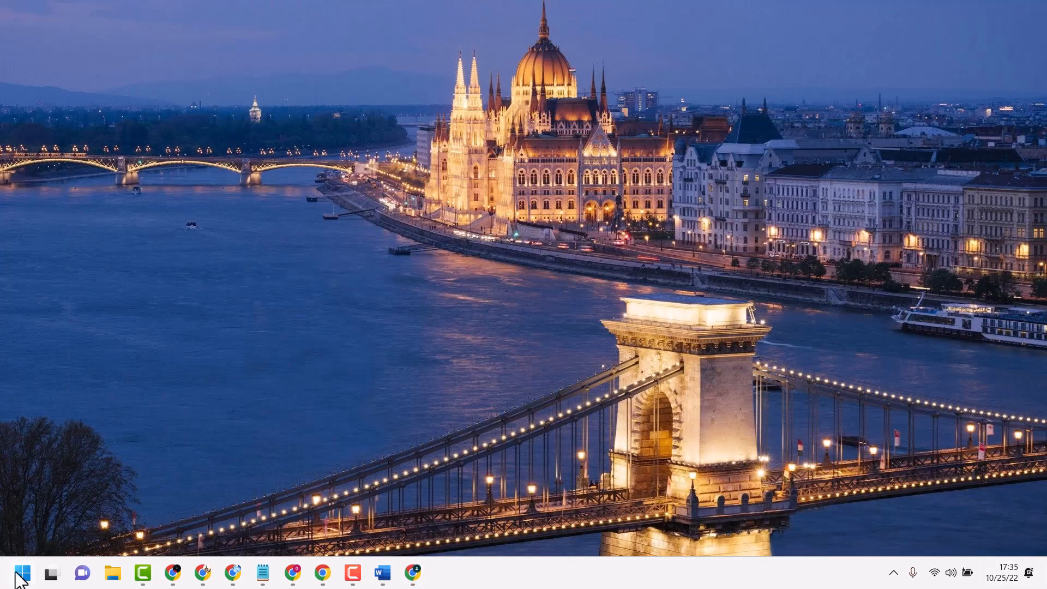
Step: Launch Windows Settings from the Start menu's pinned apps
click(22, 573)
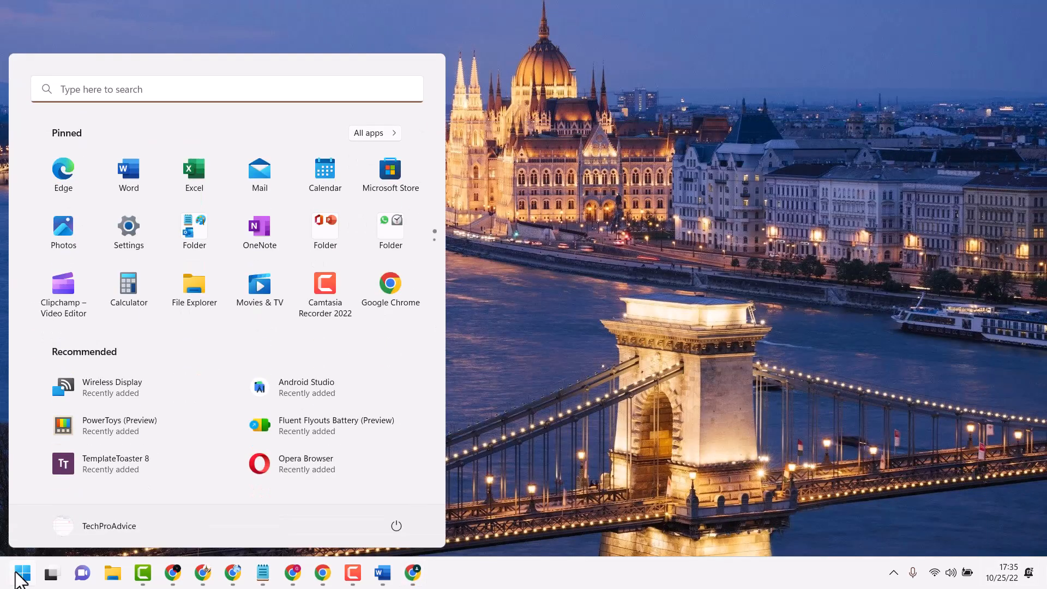
mouse_move(129, 228)
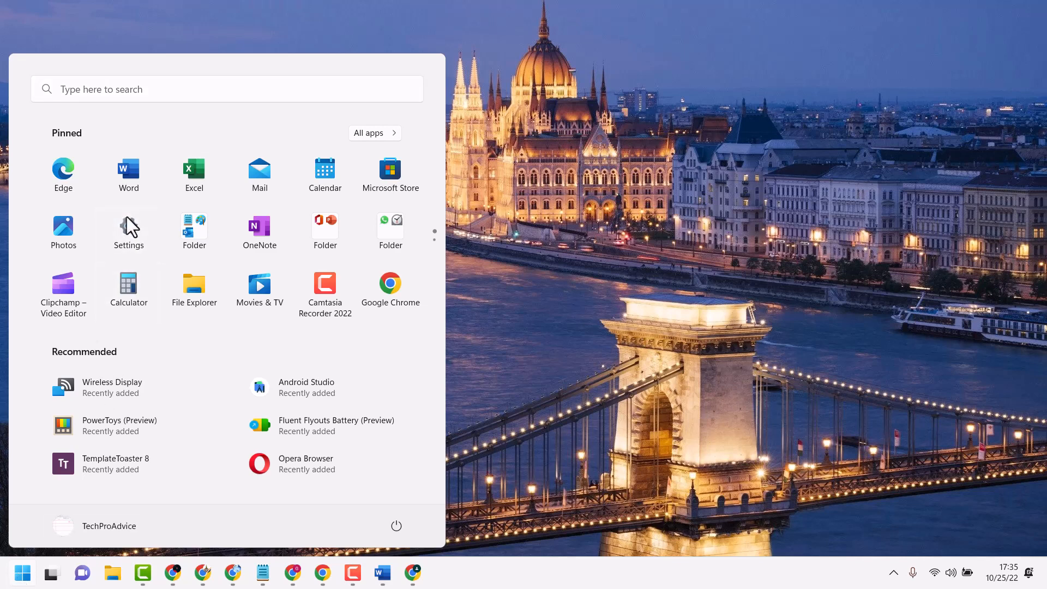
click(129, 228)
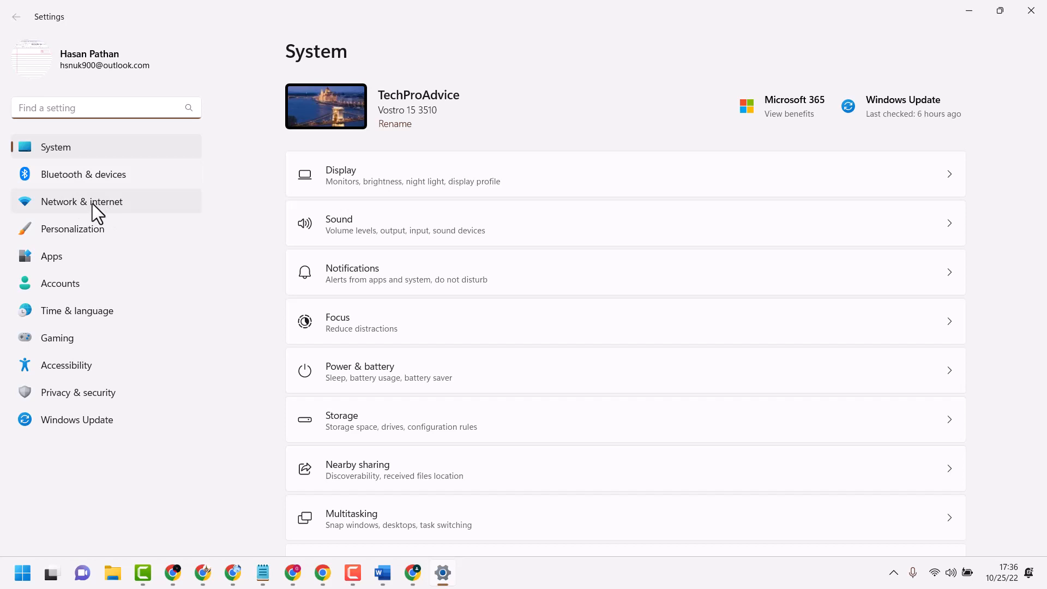
Step: View Network reset under Advanced network settings, then close Settings without resetting
click(82, 202)
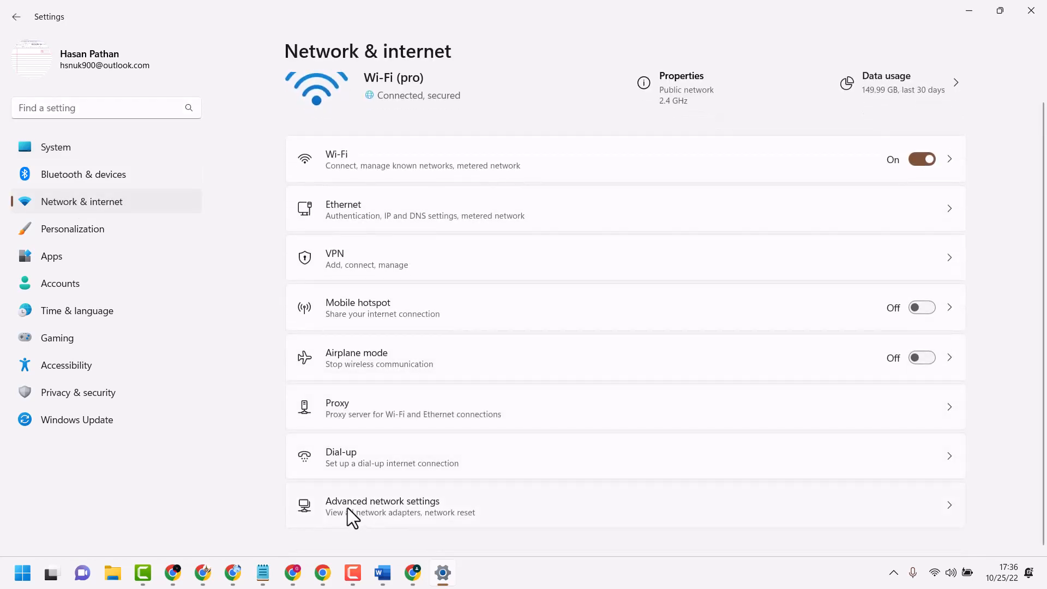
click(383, 506)
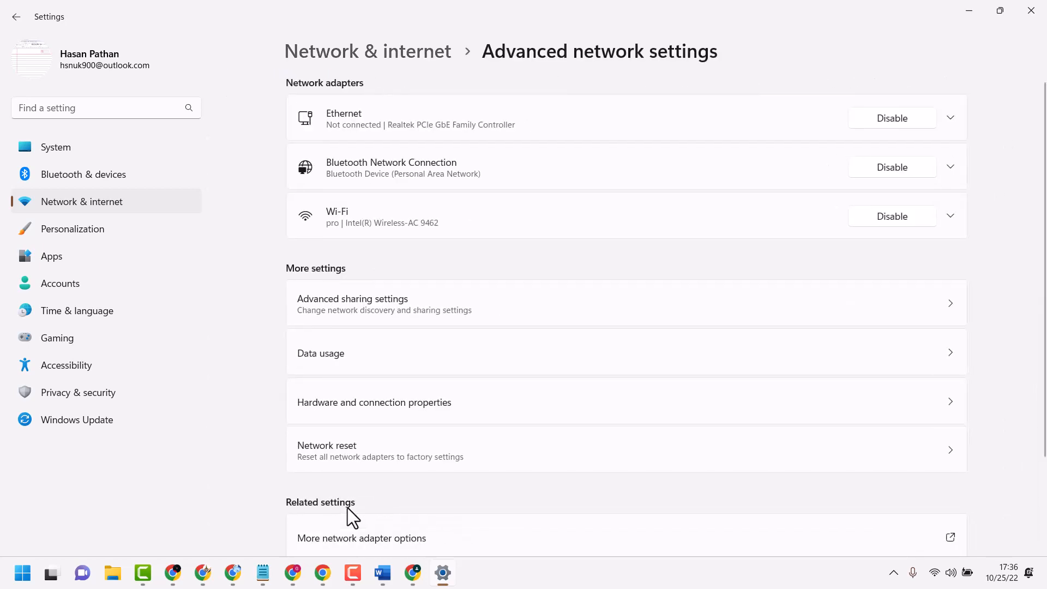
scroll(down, 3)
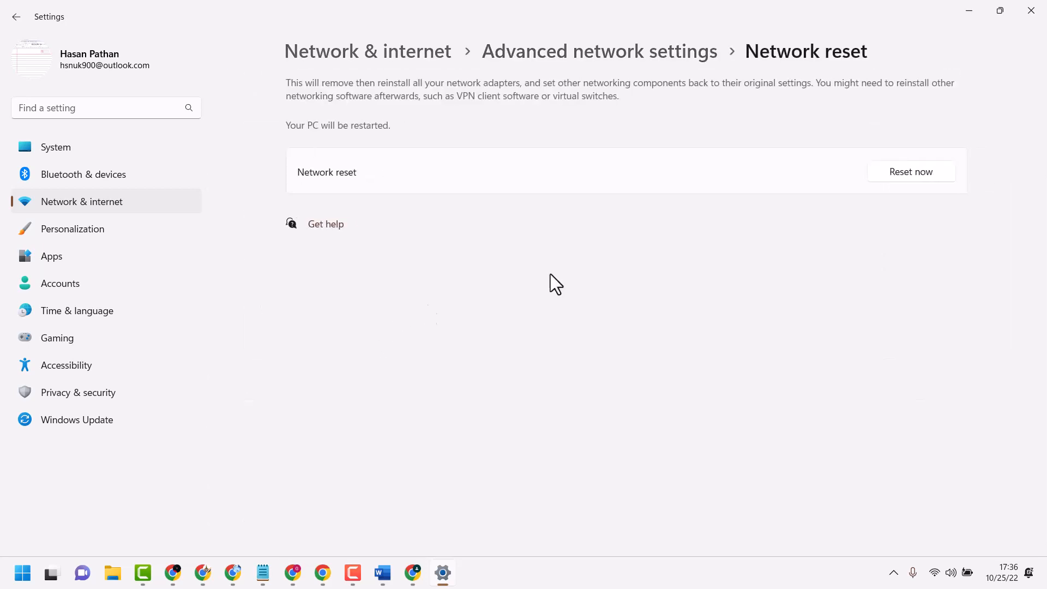
mouse_move(881, 183)
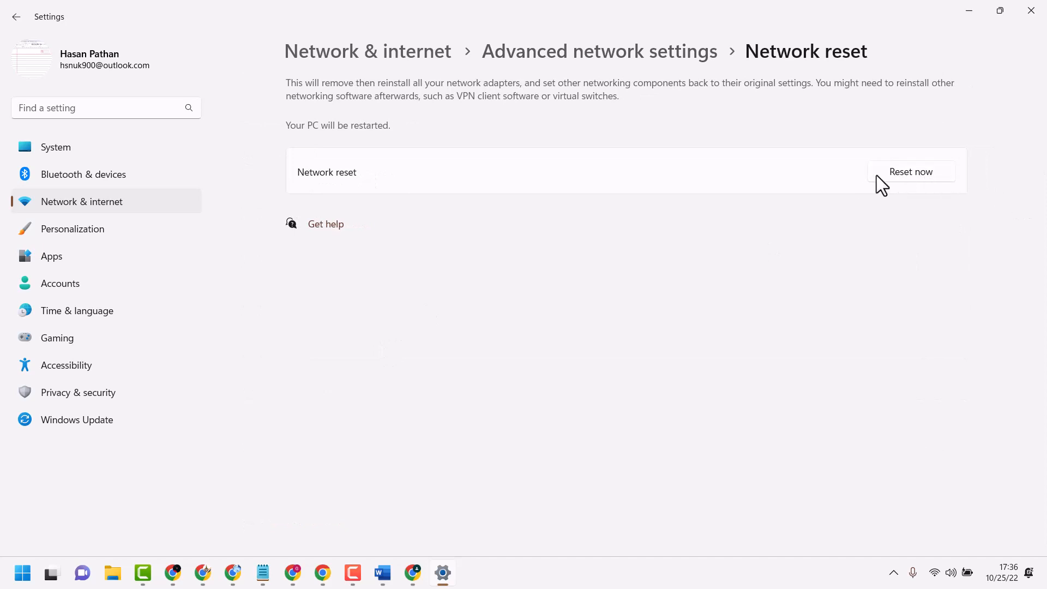
mouse_move(911, 179)
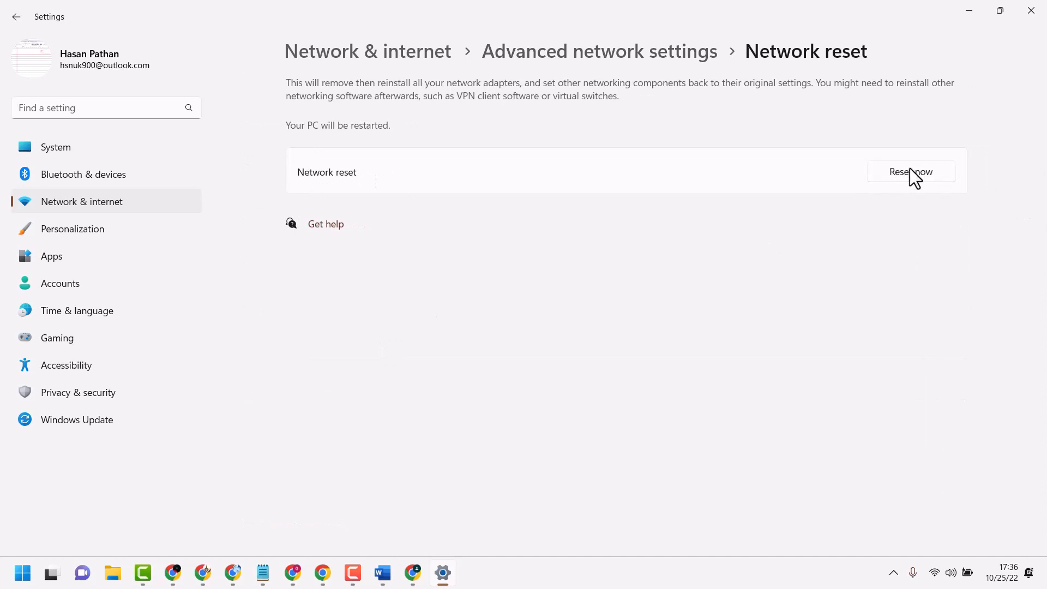
mouse_move(994, 126)
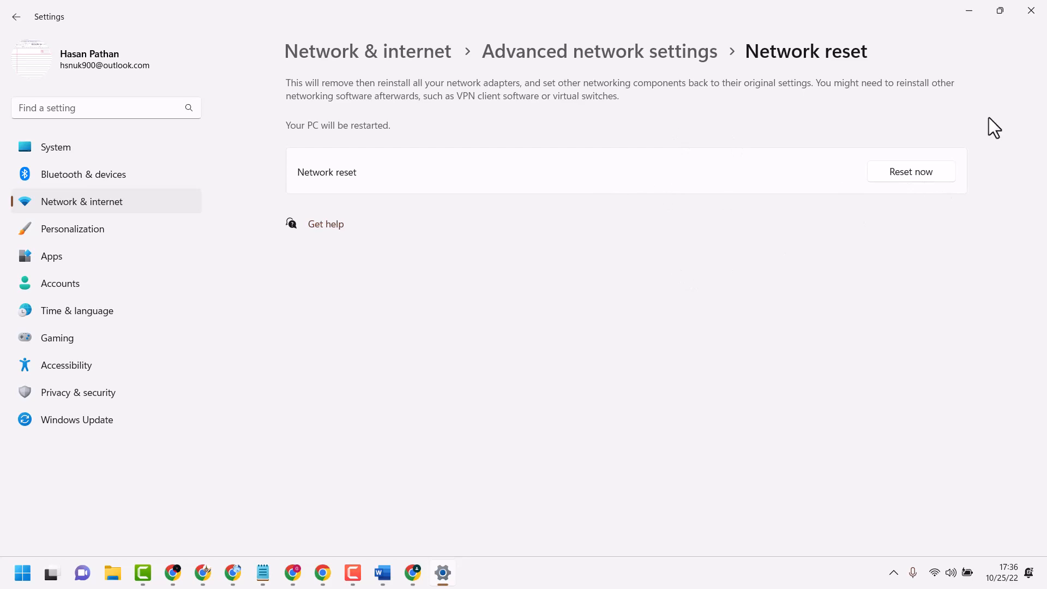
mouse_move(1031, 12)
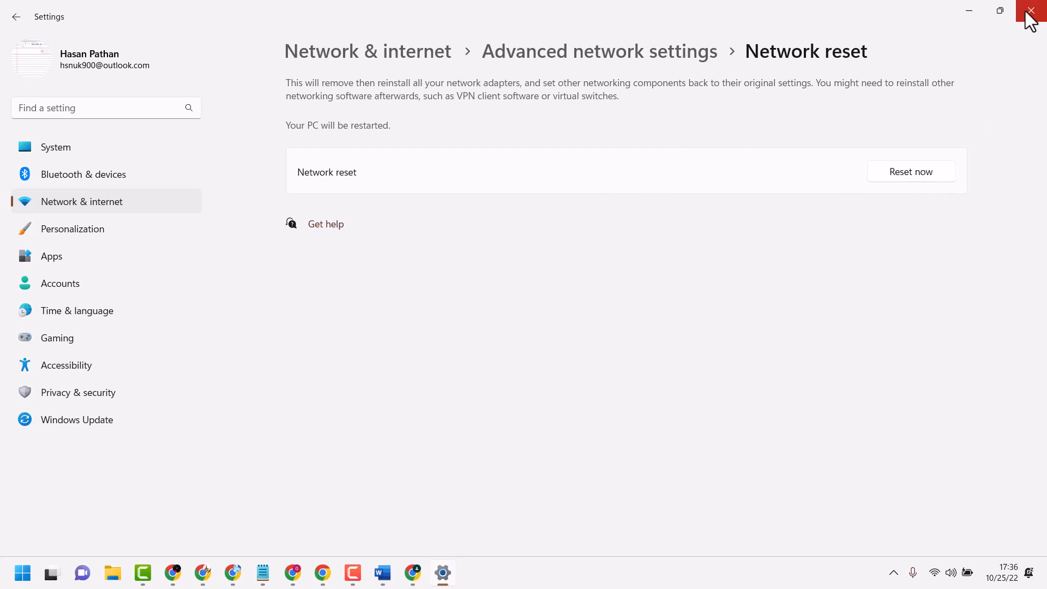
click(1033, 11)
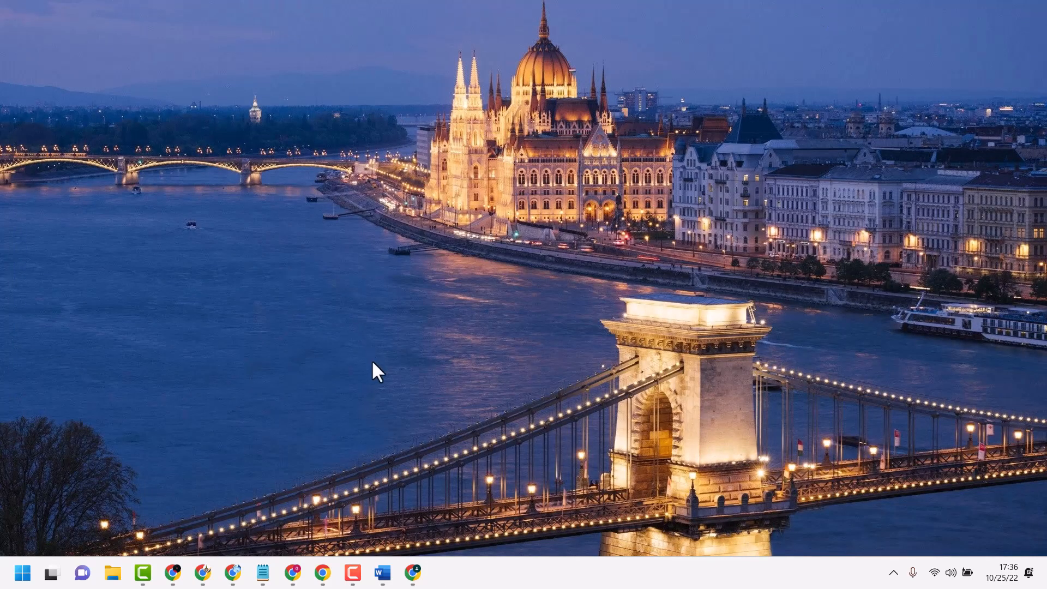
Step: Restore the Notepad note 'Fixed Chrome Too Many Requests Error Code 429' from the taskbar
click(263, 573)
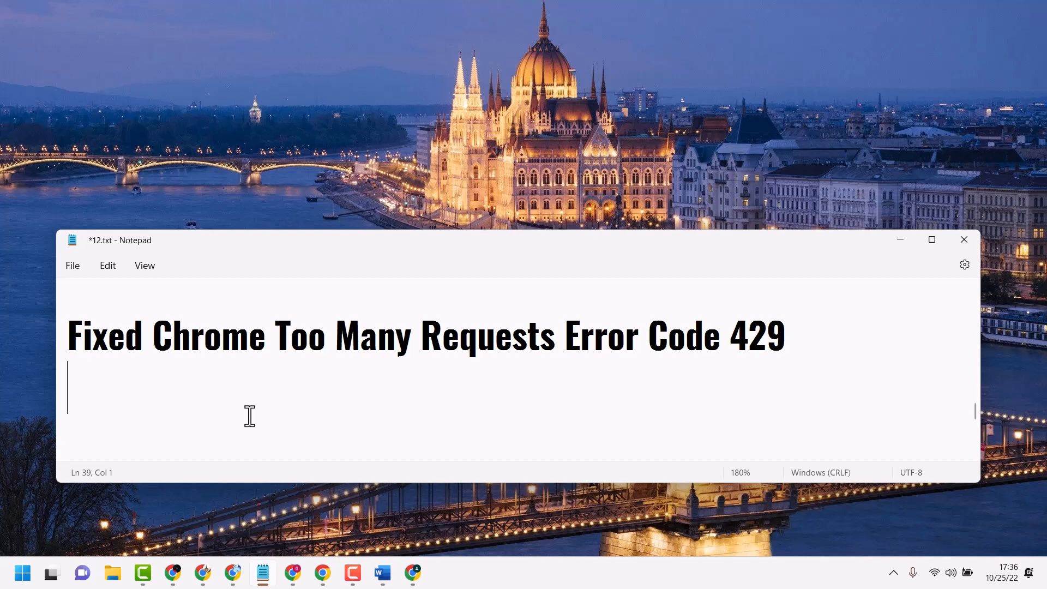
mouse_move(859, 282)
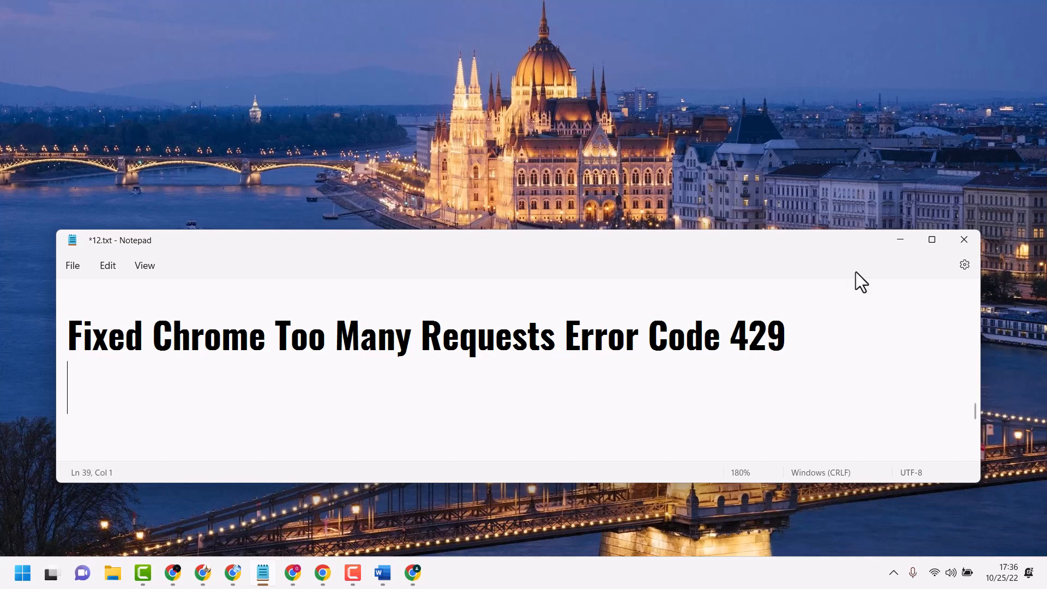